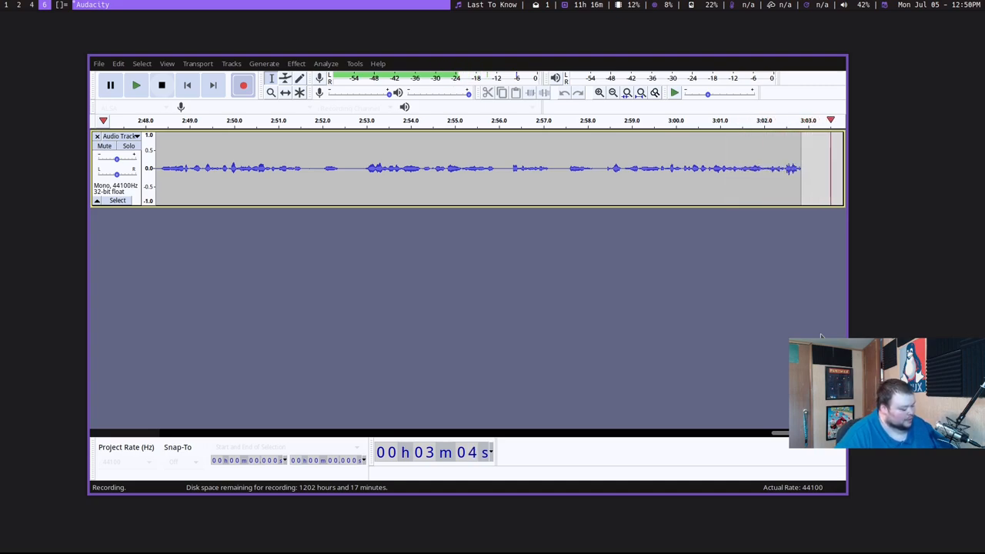
- Switch from Audacity to the Firefox window showing GitHub issue #1213
click(569, 28)
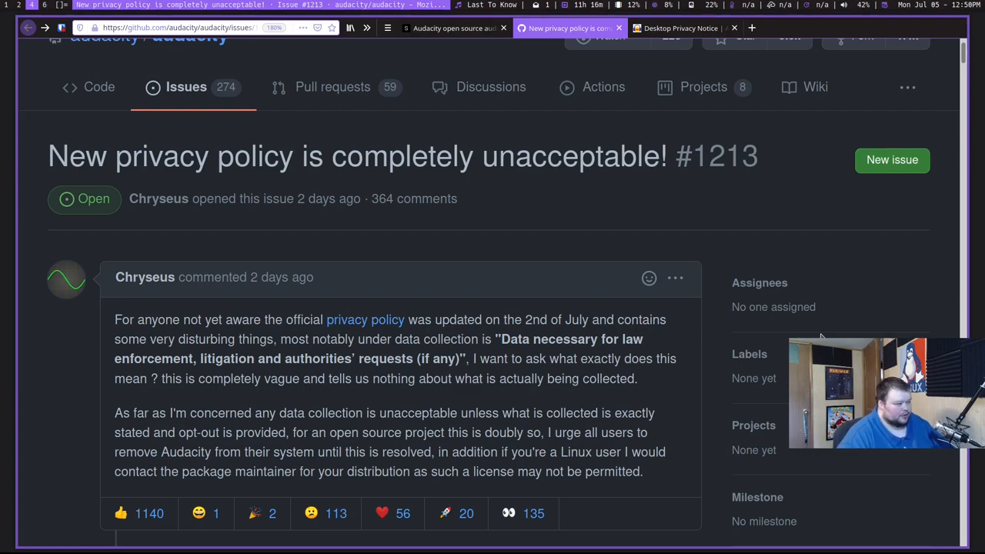
mouse_move(651, 367)
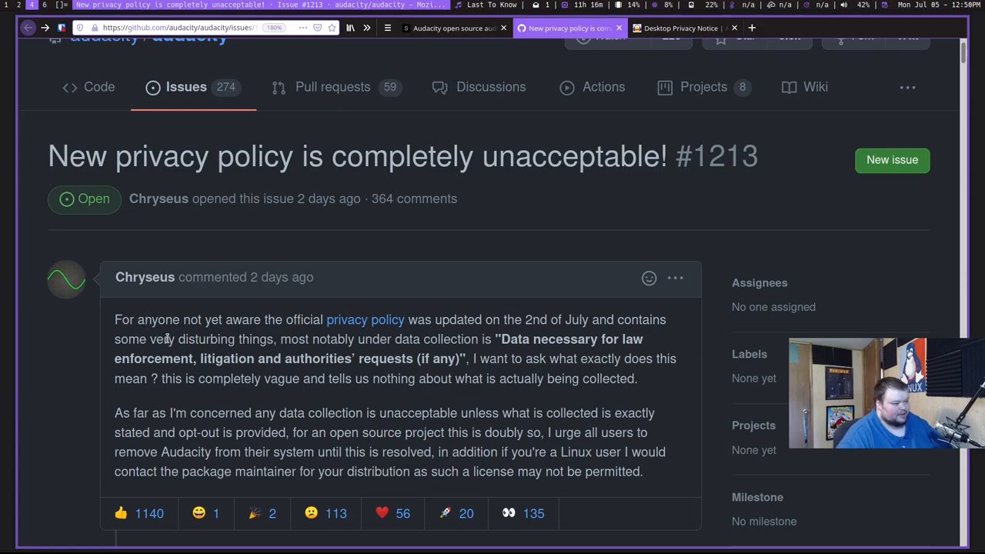
mouse_move(548, 144)
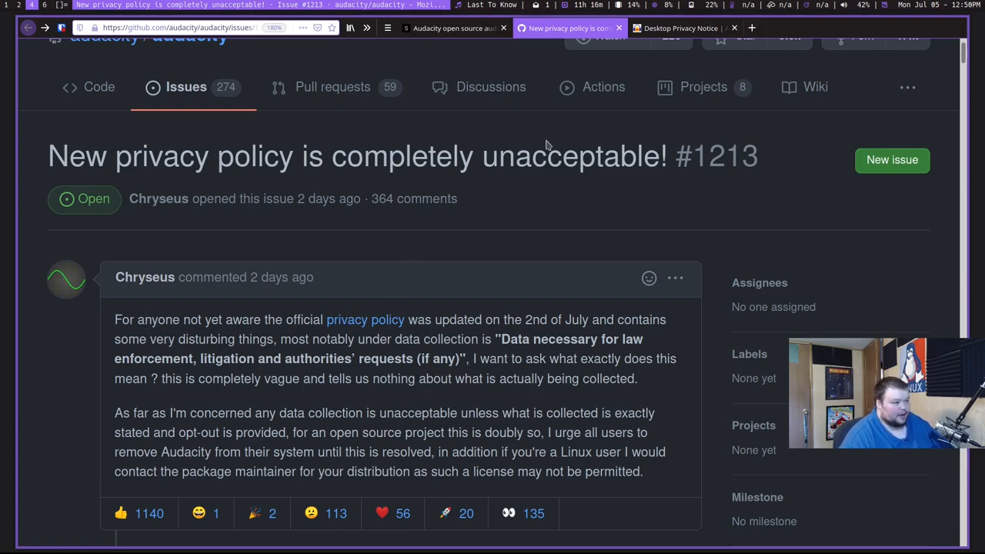
- Switch to the Audacity Desktop Privacy Notice page (updated 2 July 2021)
click(680, 27)
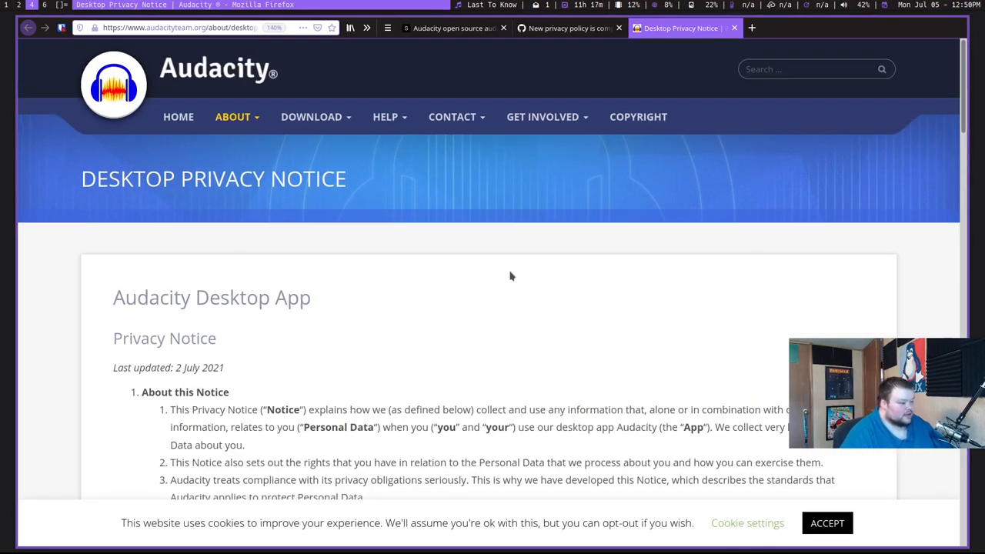
- Scroll the notice to the collected-data table and section 4 on data sharing
scroll(down, 3)
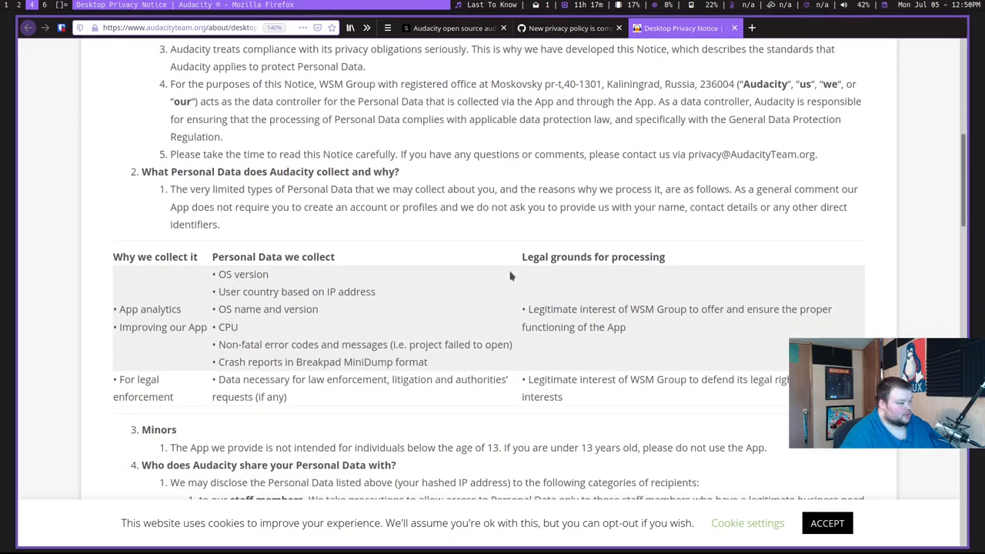
scroll(down, 3)
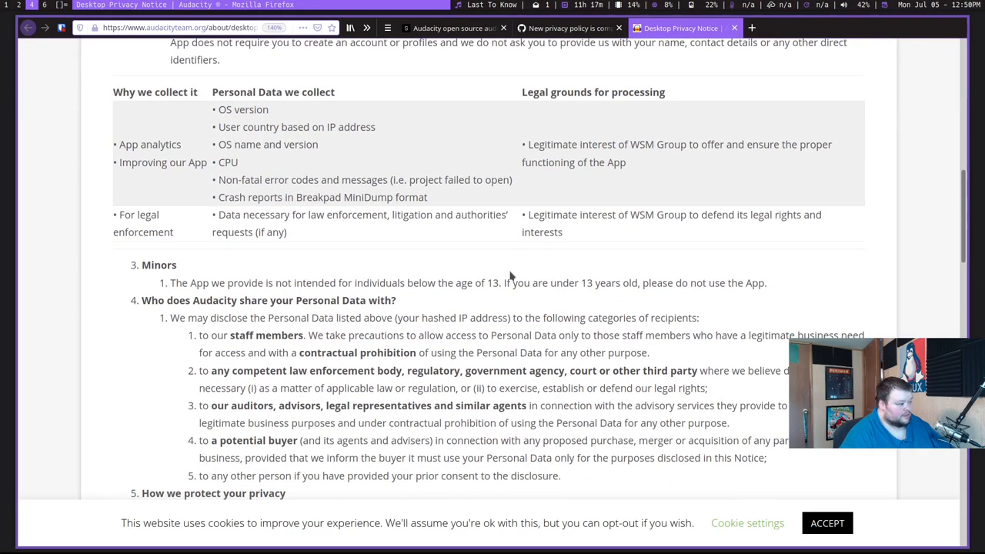
mouse_move(340, 277)
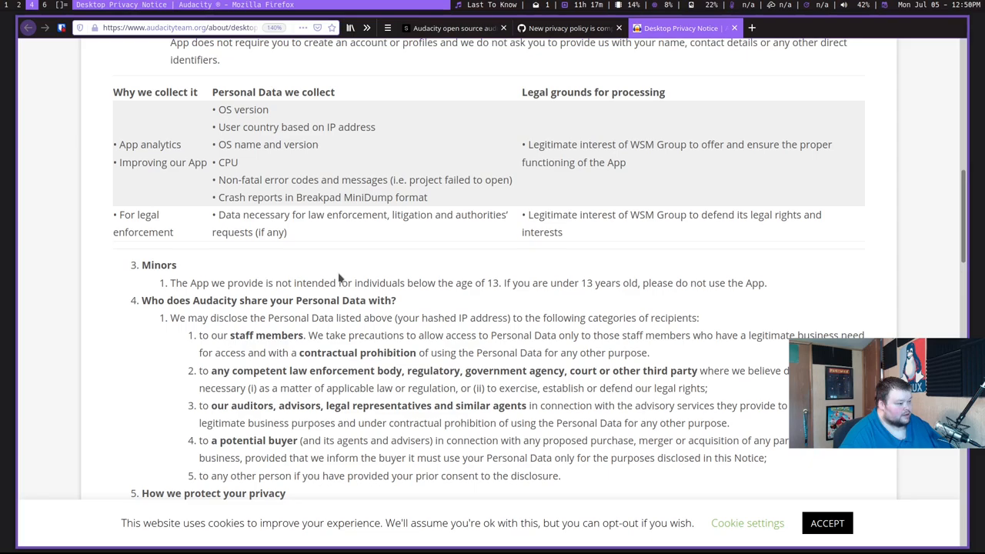
mouse_move(171, 283)
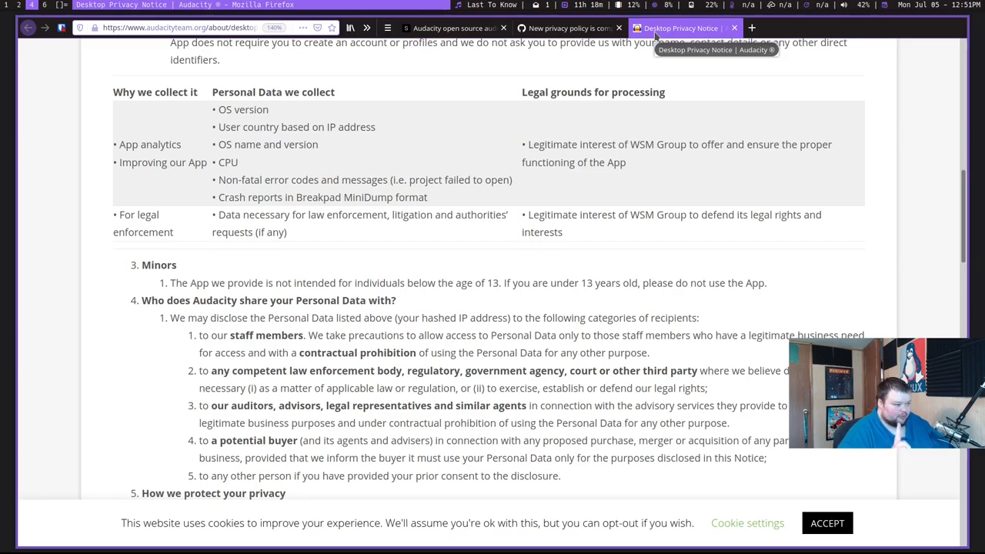
- Scroll to the recipient list and section 5, How we protect your privacy
scroll(down, 3)
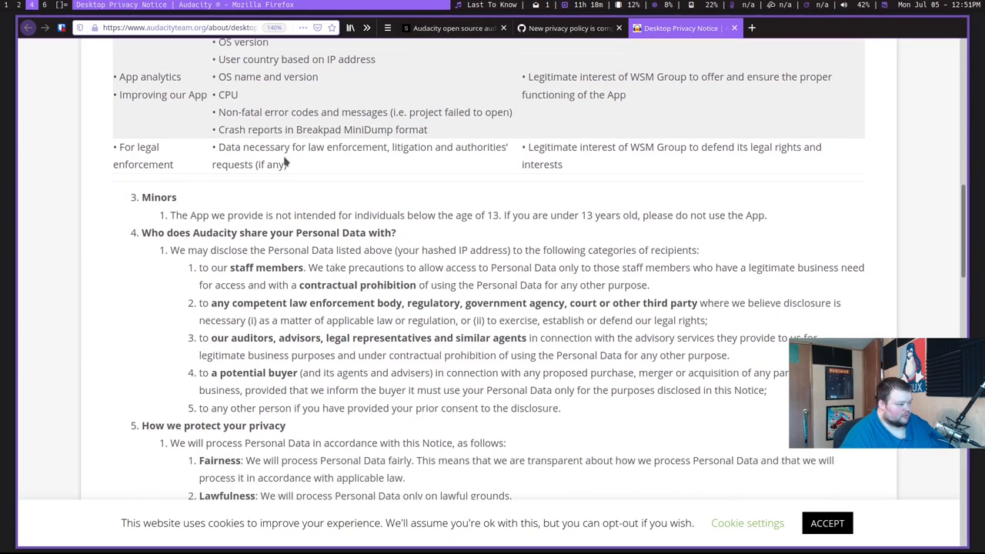
scroll(down, 3)
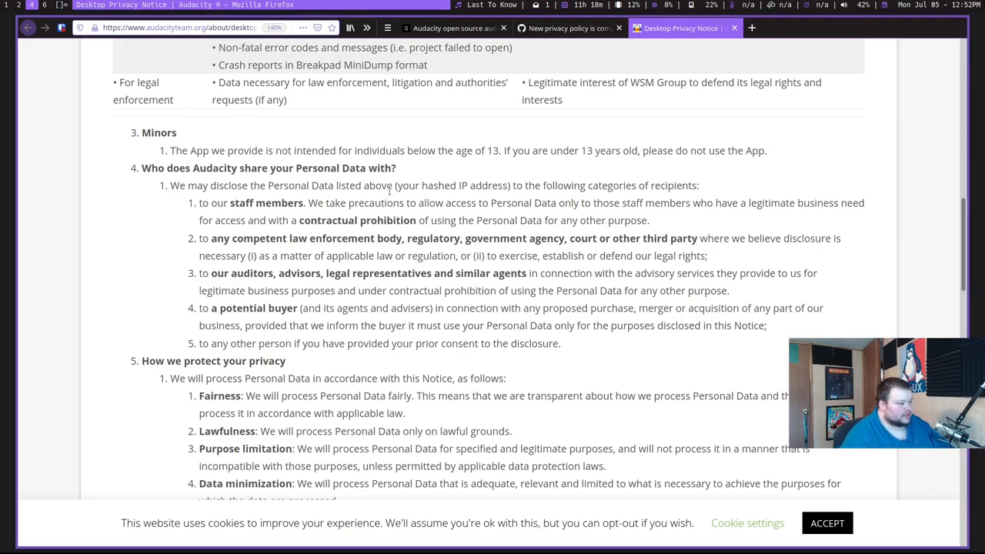
mouse_move(492, 199)
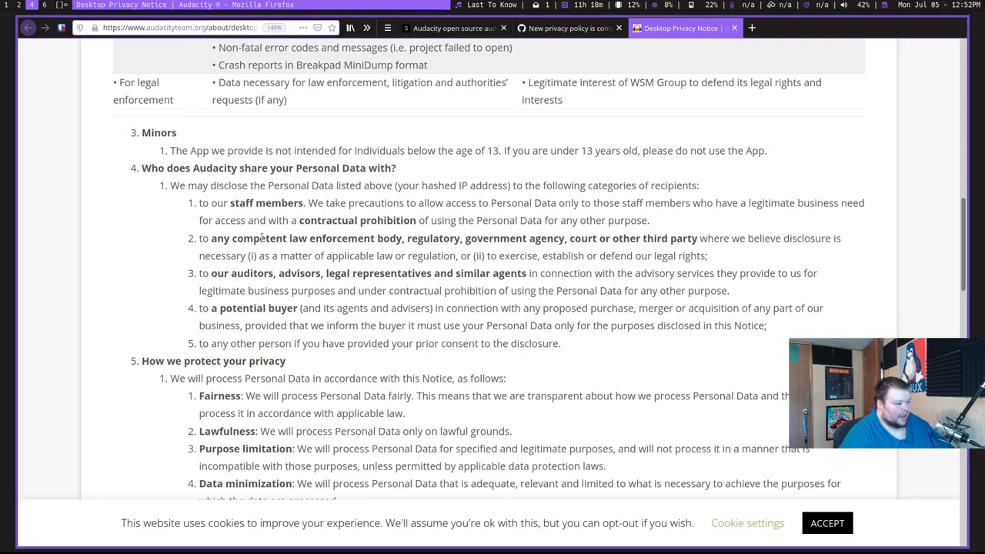
mouse_move(381, 237)
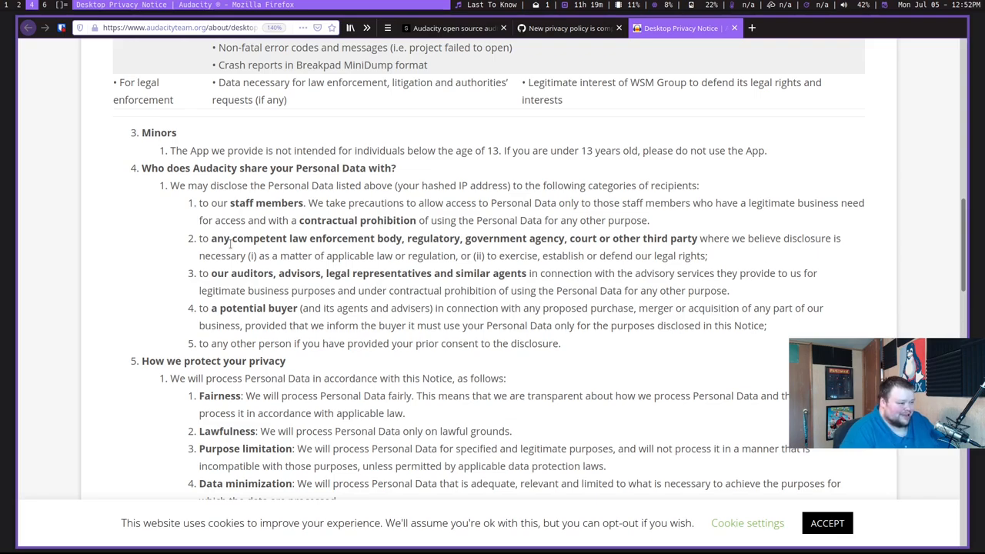
mouse_move(277, 285)
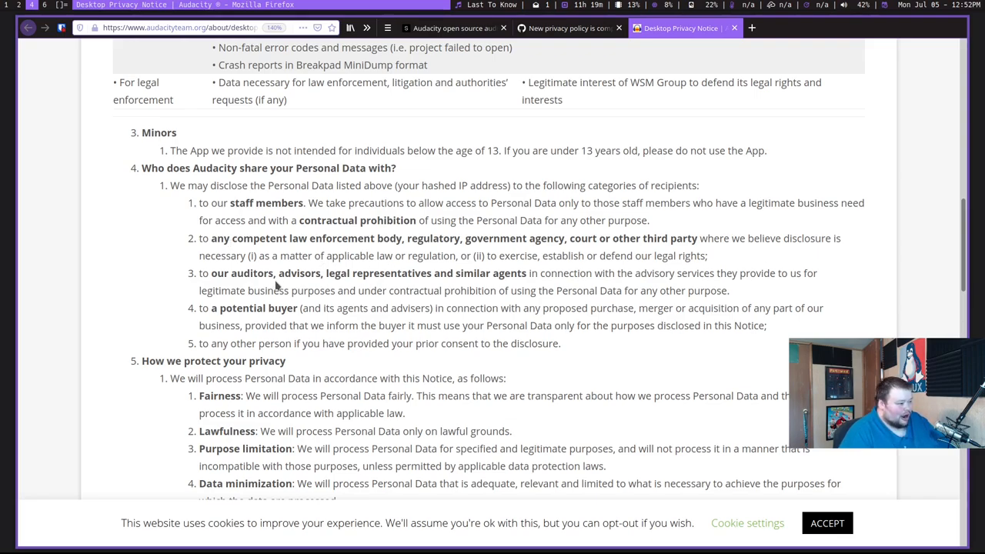
mouse_move(387, 274)
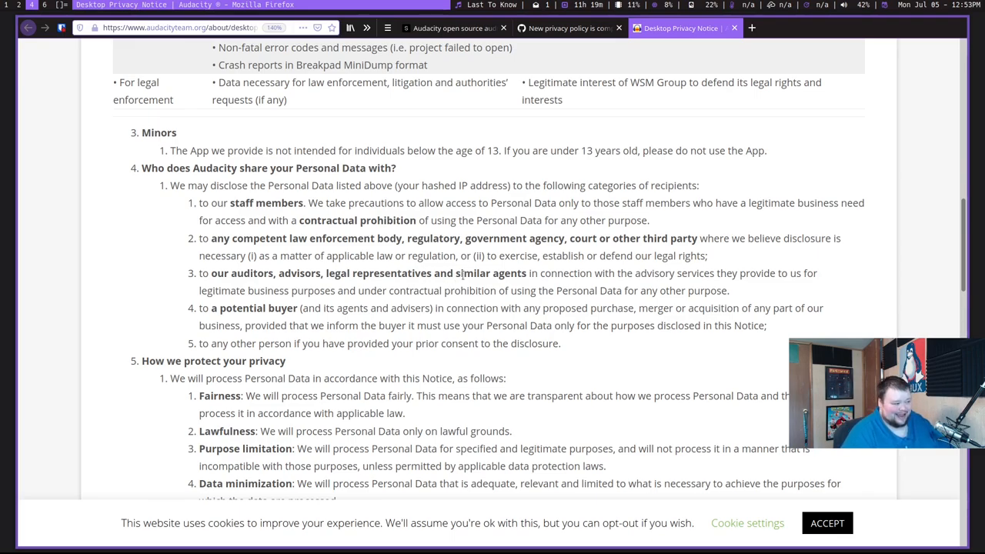
- Select the word 'advisors' in the section 4 list of data recipients
double_click(298, 274)
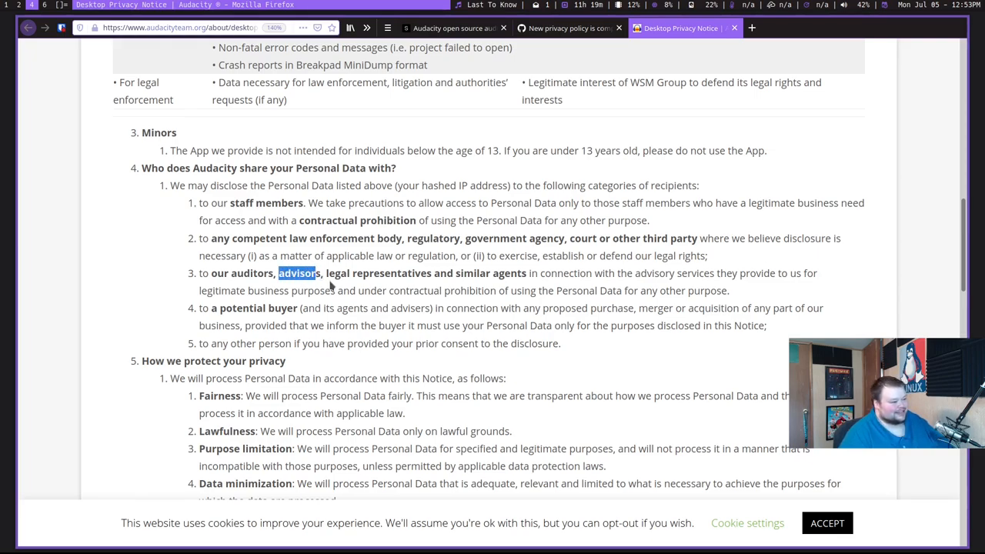
mouse_move(320, 287)
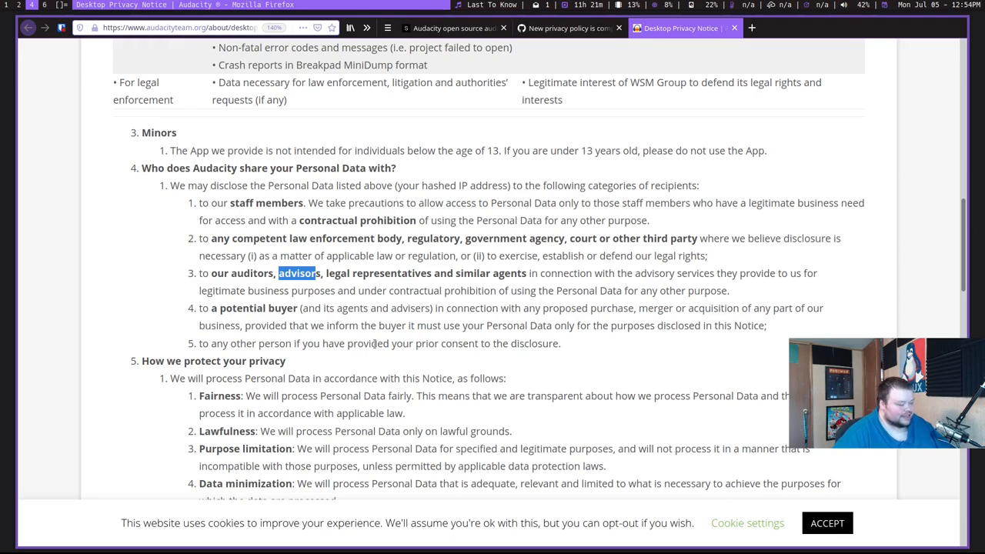
scroll(down, 3)
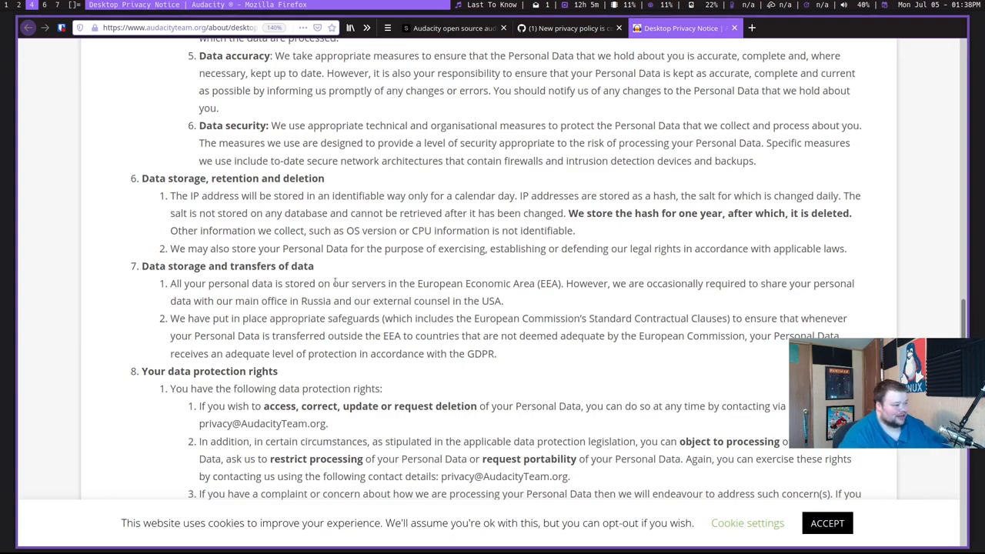
mouse_move(409, 283)
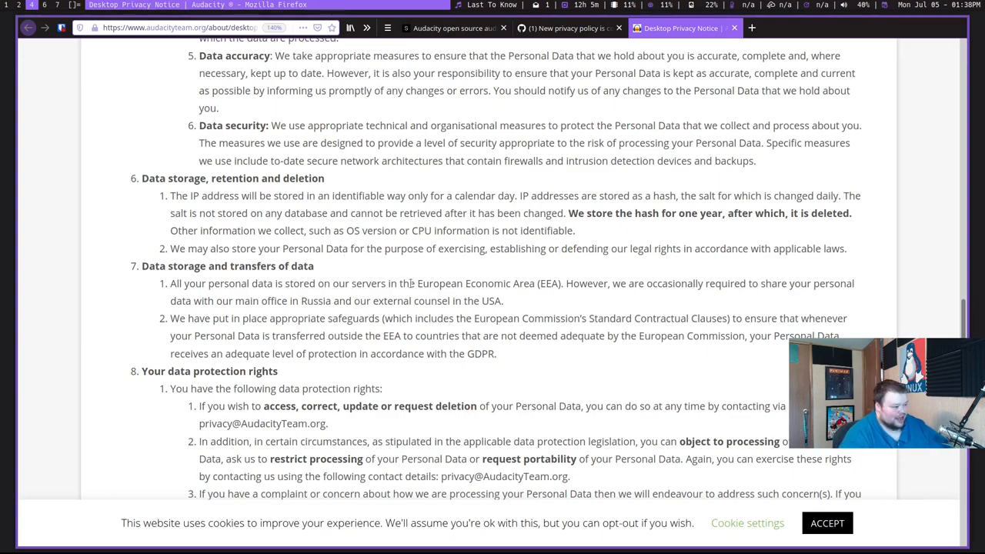
mouse_move(553, 277)
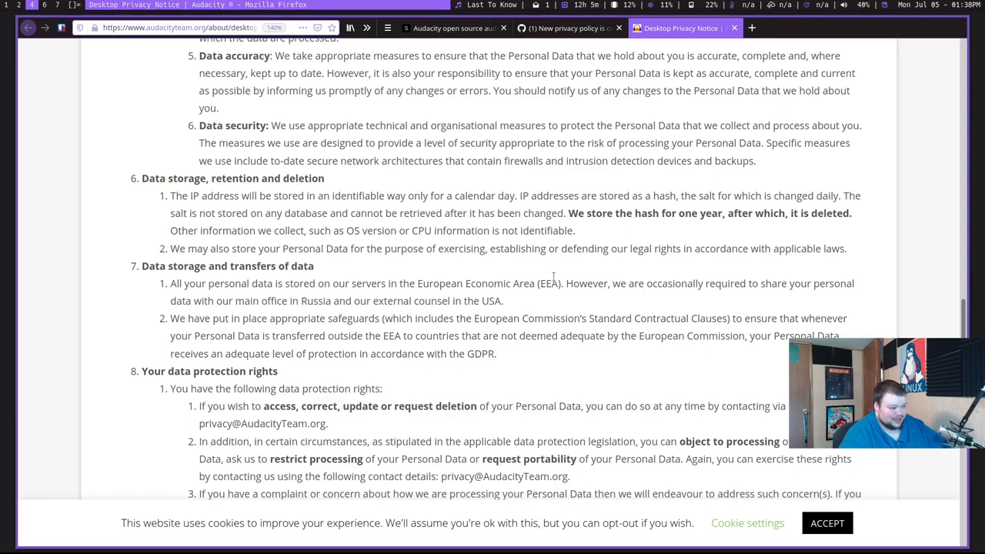
drag(567, 283, 624, 283)
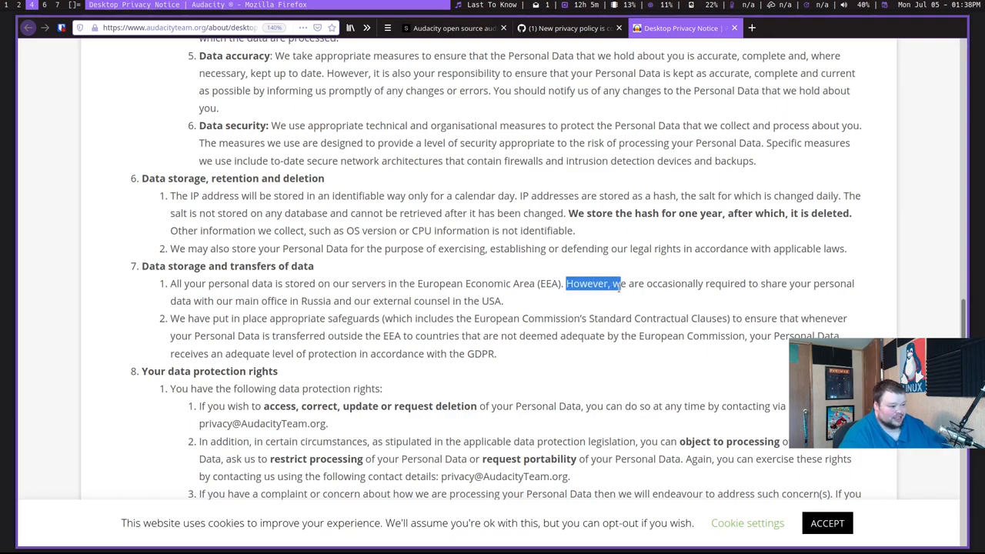
drag(624, 283, 412, 301)
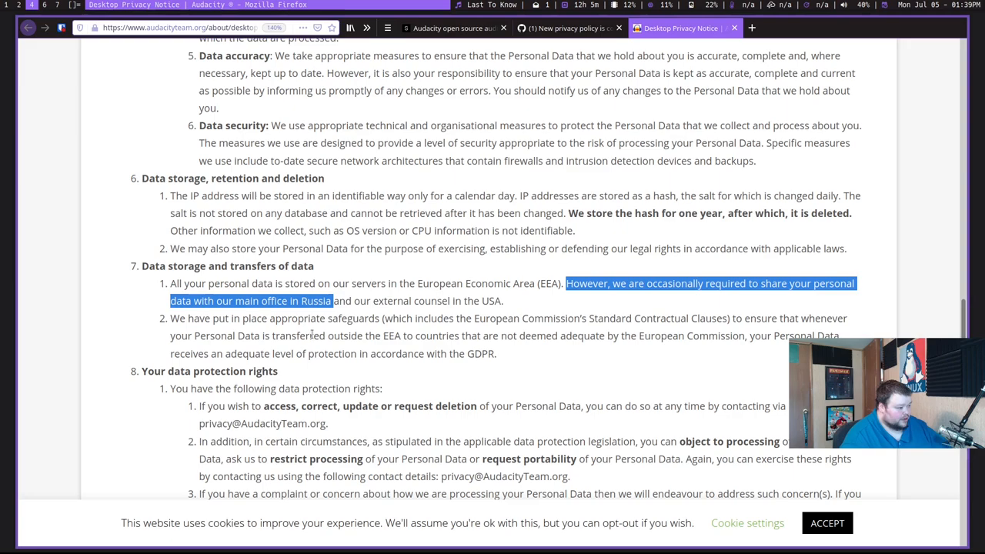
click(311, 333)
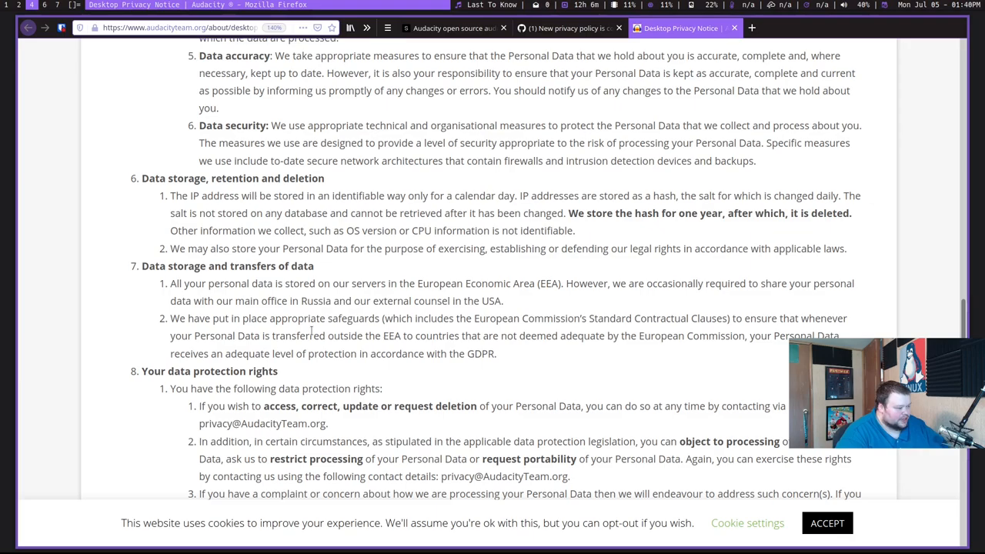
- Scroll past data protection rights to Updates to this Notice and How to contact us
scroll(down, 3)
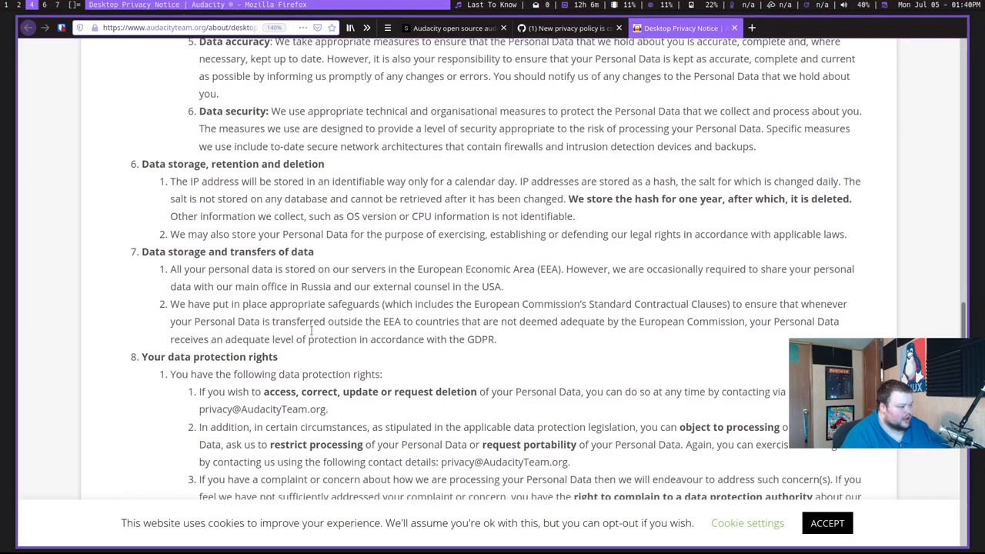
scroll(down, 3)
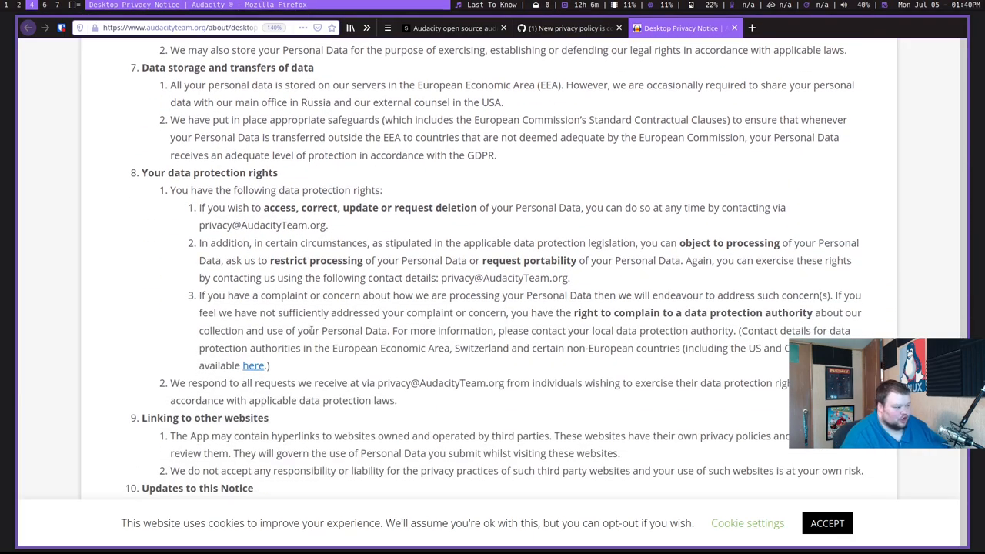
scroll(down, 3)
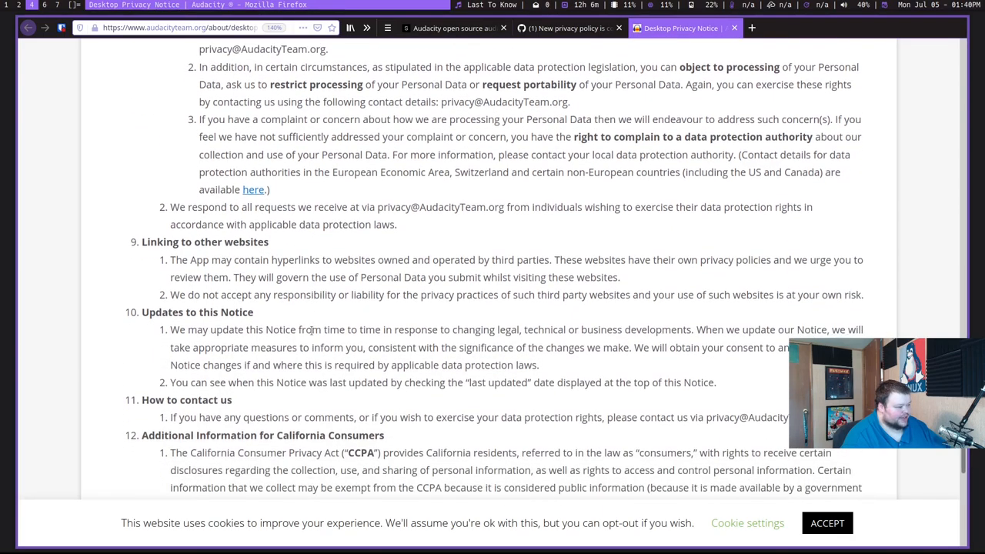
scroll(down, 3)
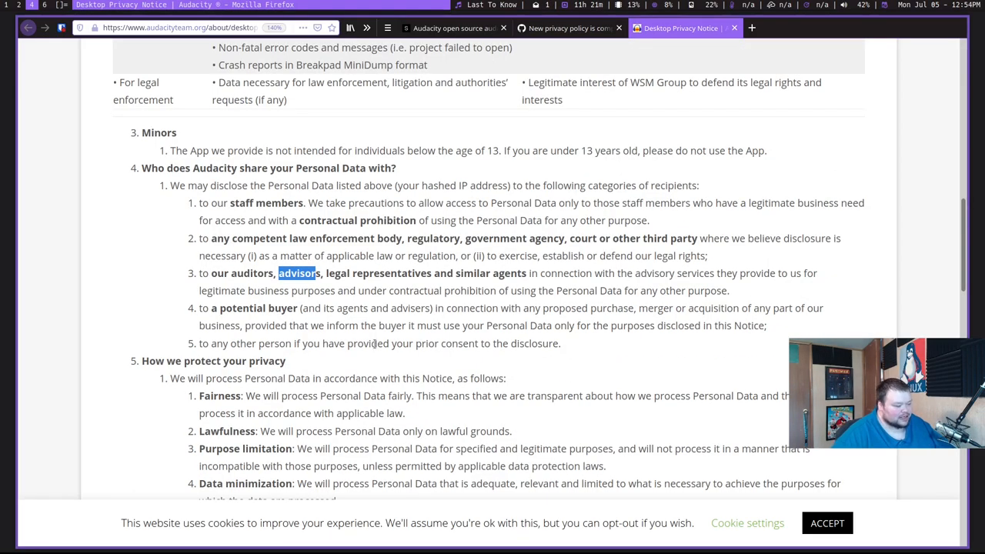
mouse_move(454, 375)
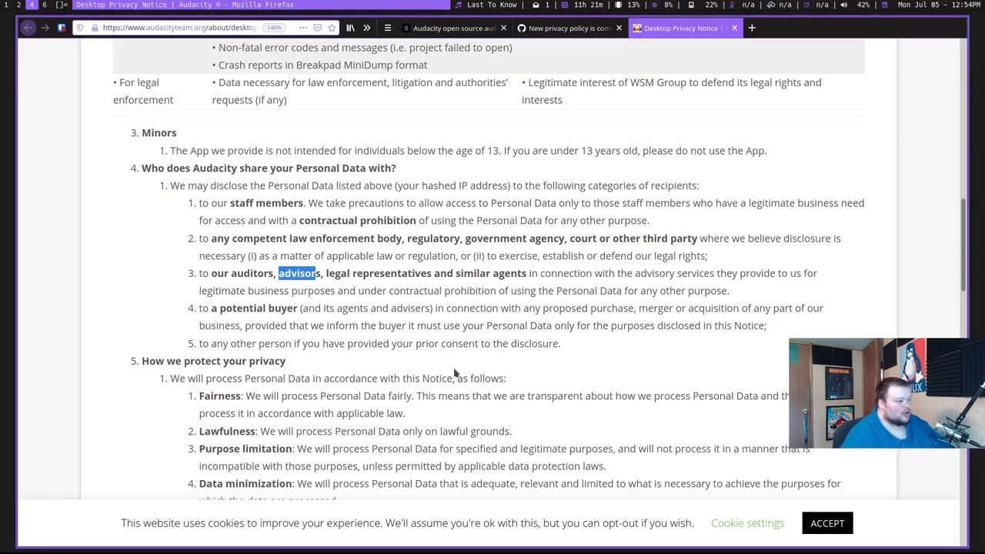
- Scroll through sections 4 and 5, then return to the GitHub issue #1213 tab
scroll(down, 3)
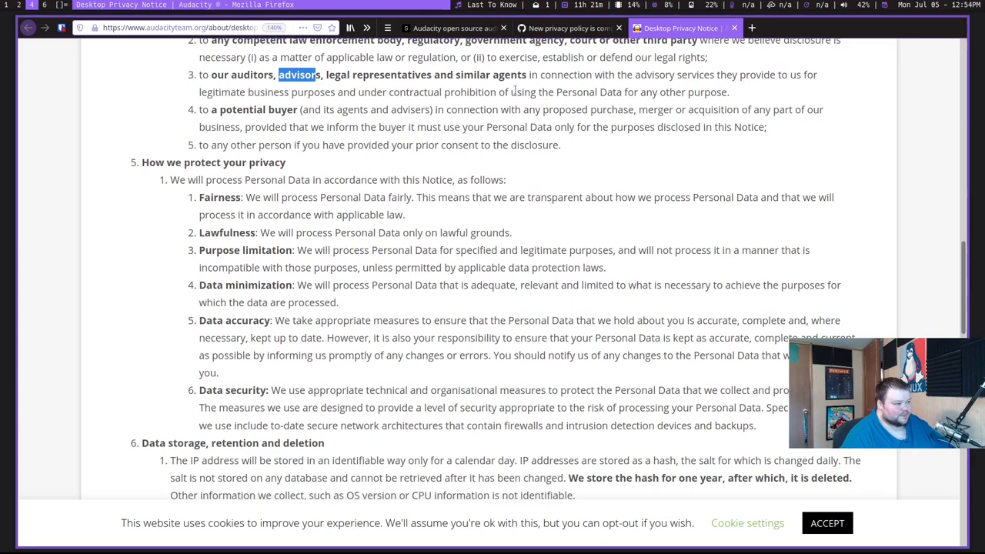
click(569, 28)
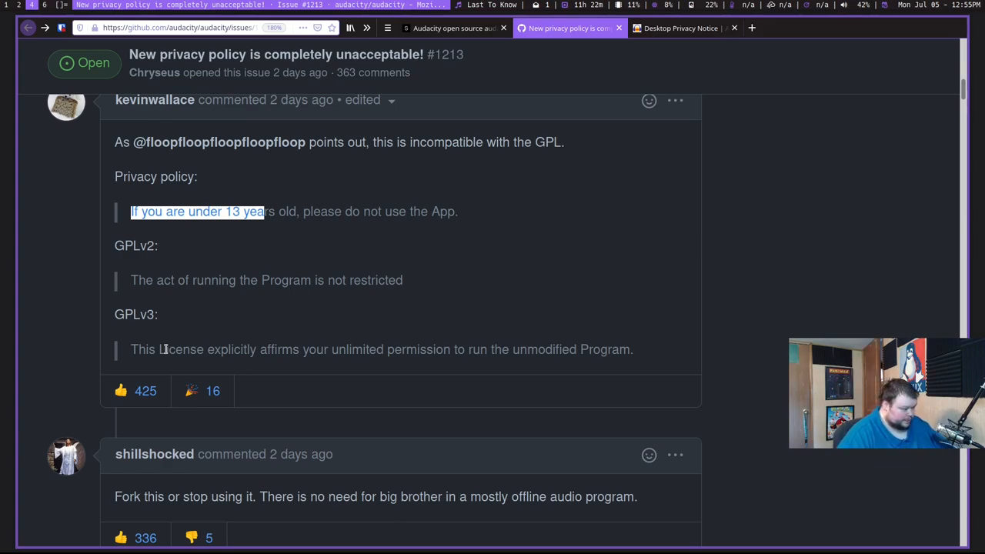
- Scroll through comments quoting the under-13 clause against GPLv2 and GPLv3
scroll(down, 3)
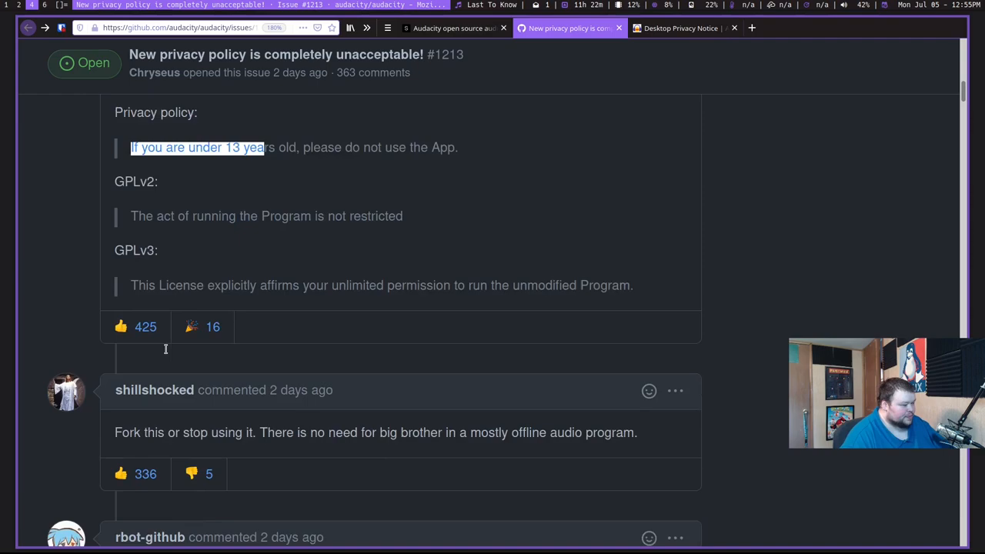
scroll(down, 3)
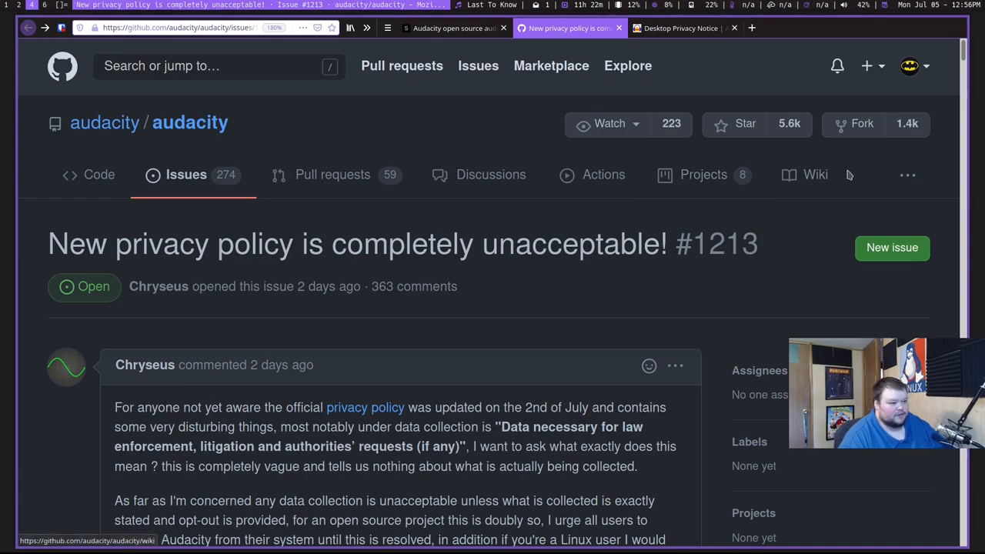
mouse_move(870, 157)
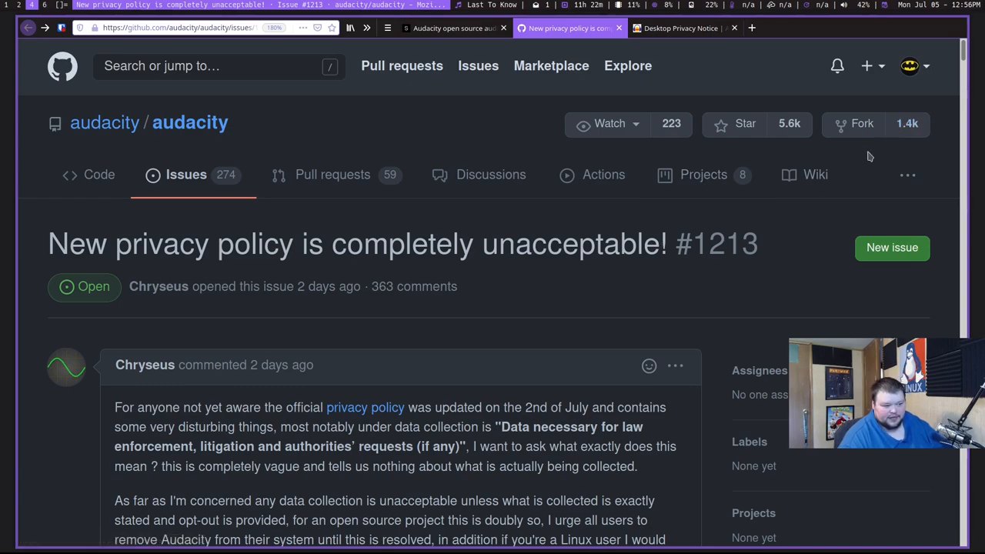
mouse_move(850, 168)
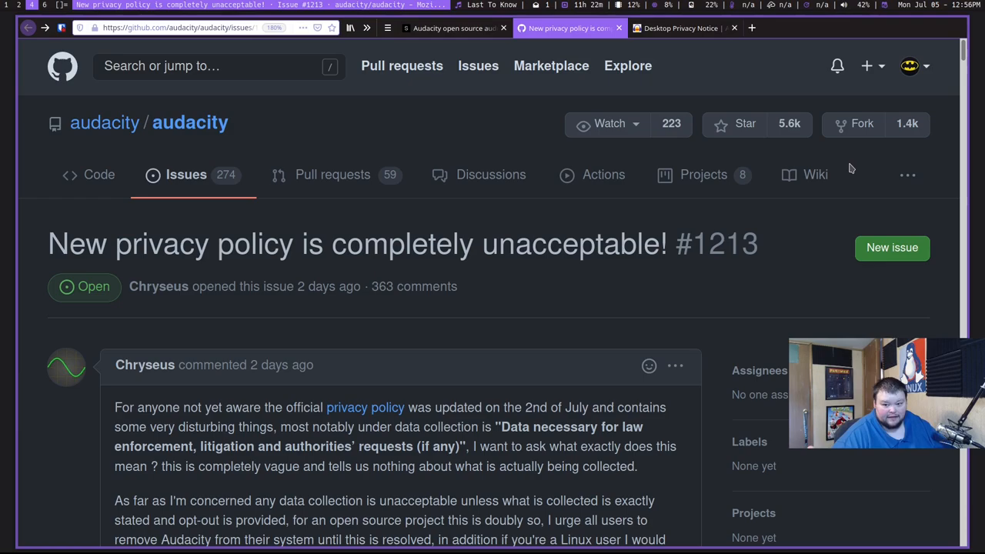